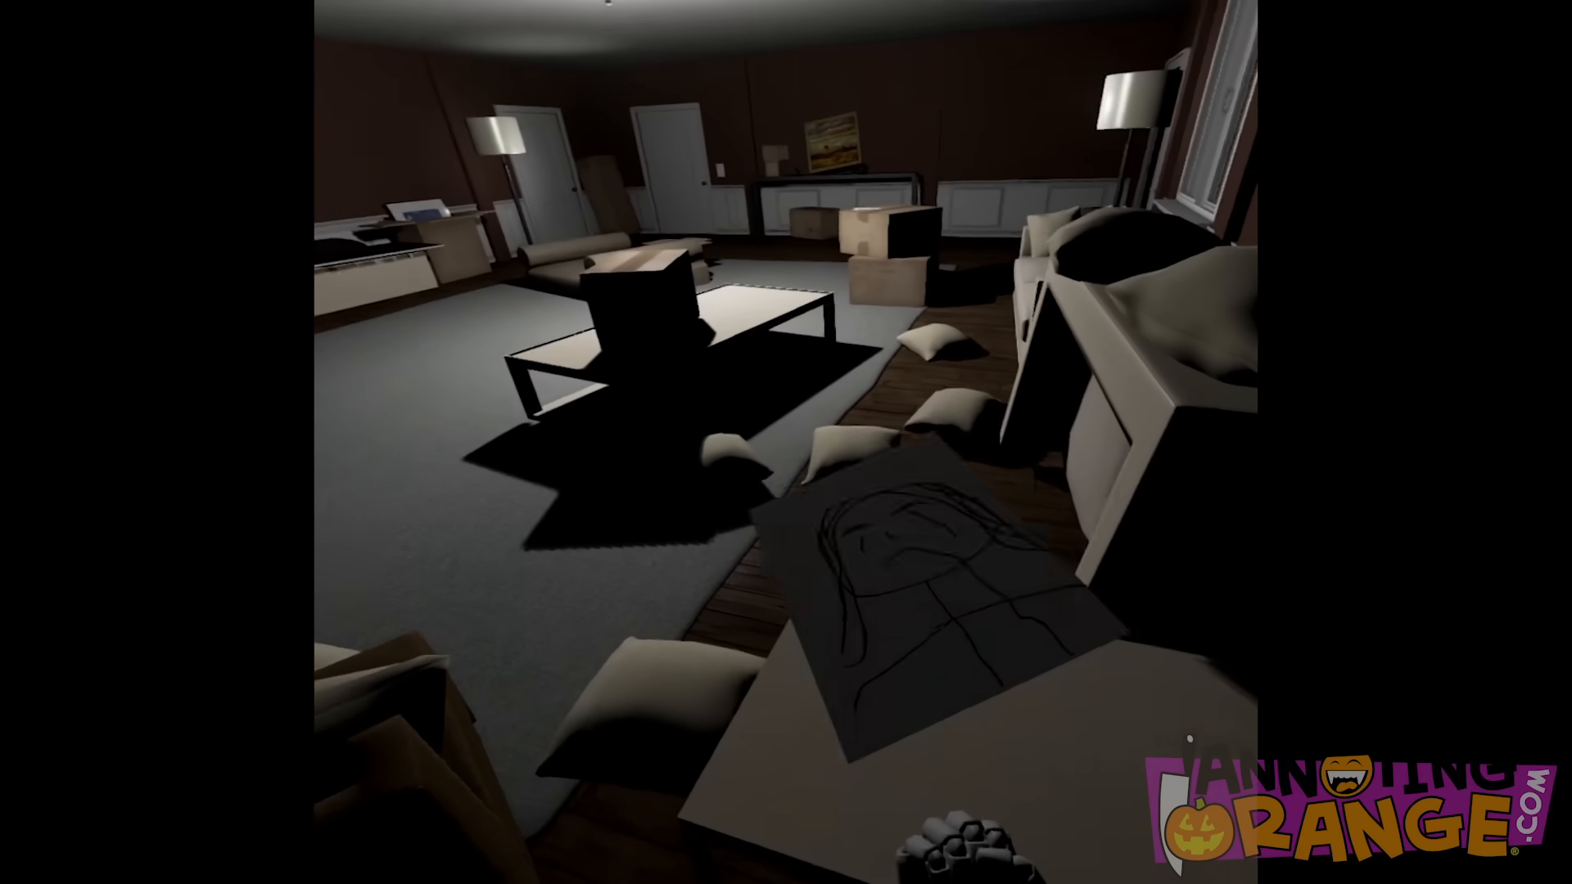
mouse_move(786, 442)
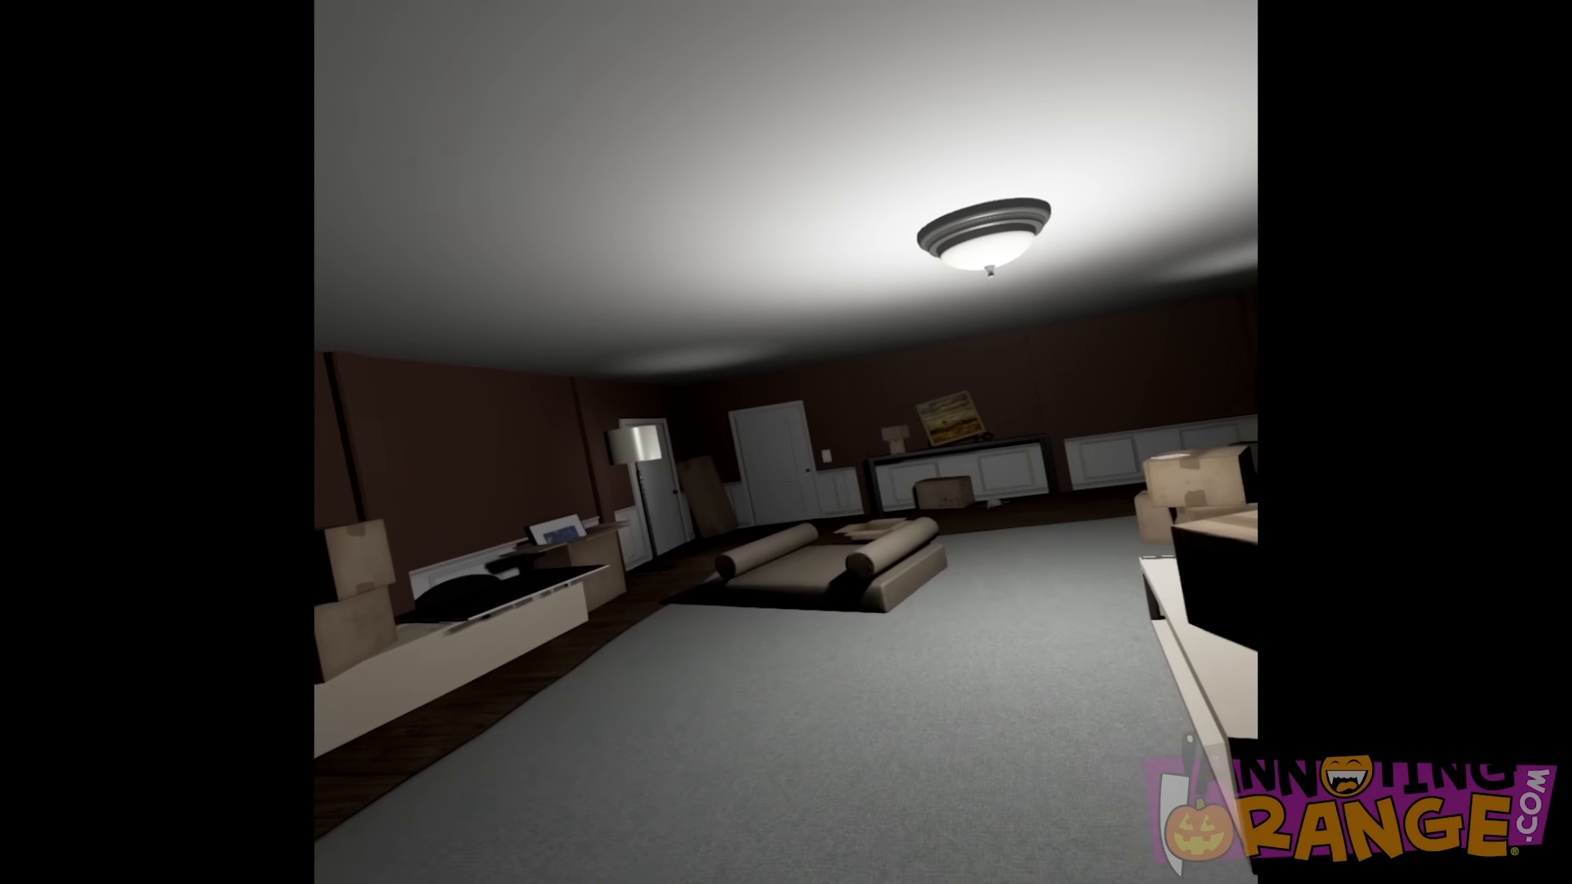
mouse_move(786, 442)
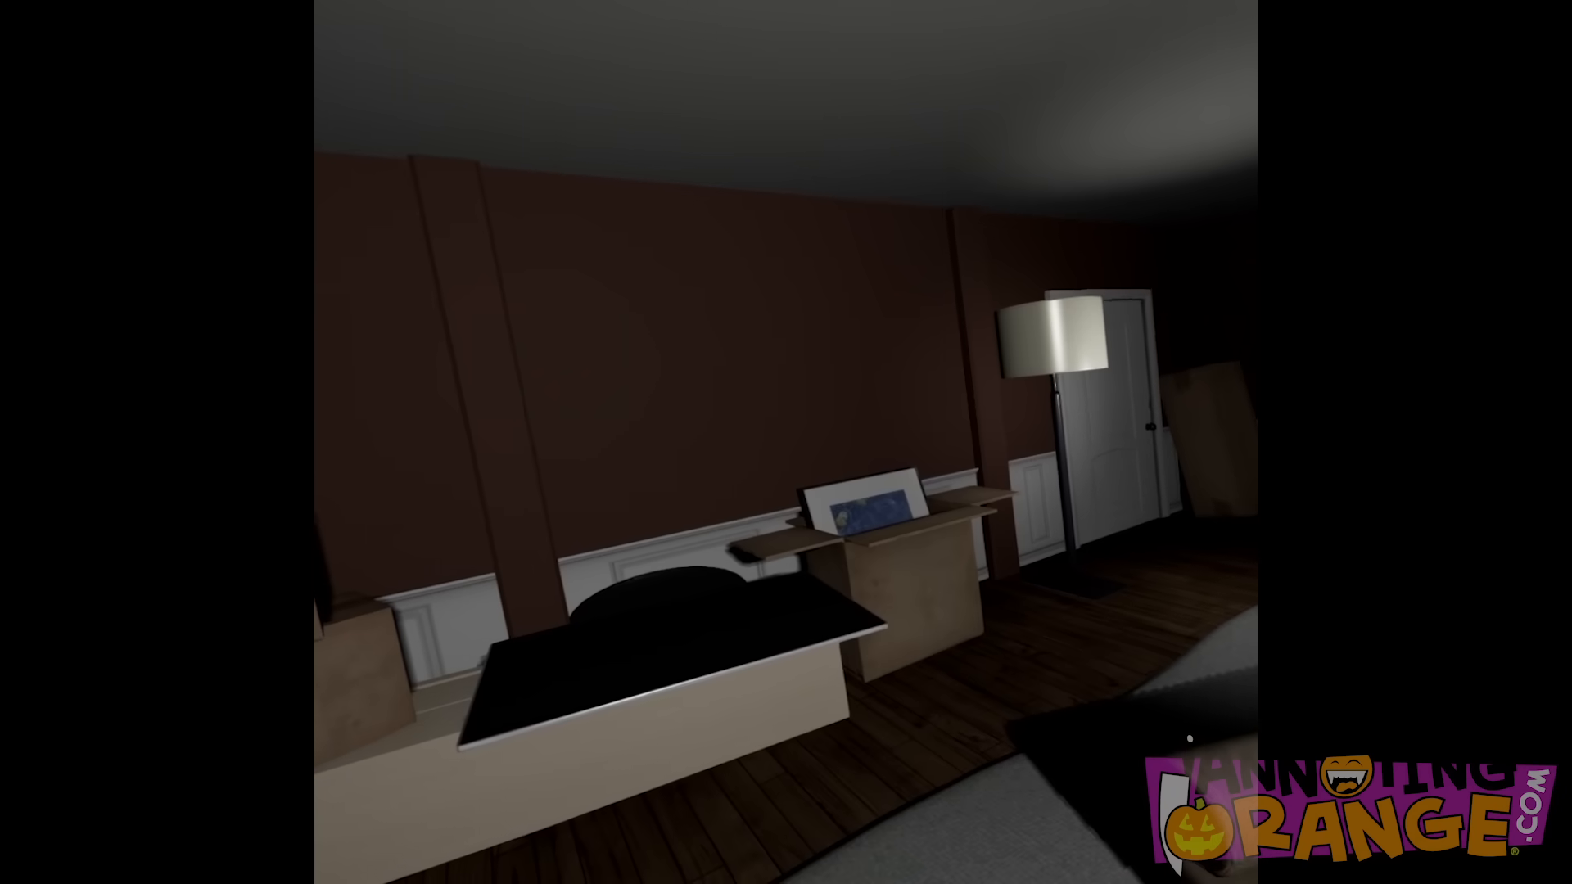
mouse_move(786, 442)
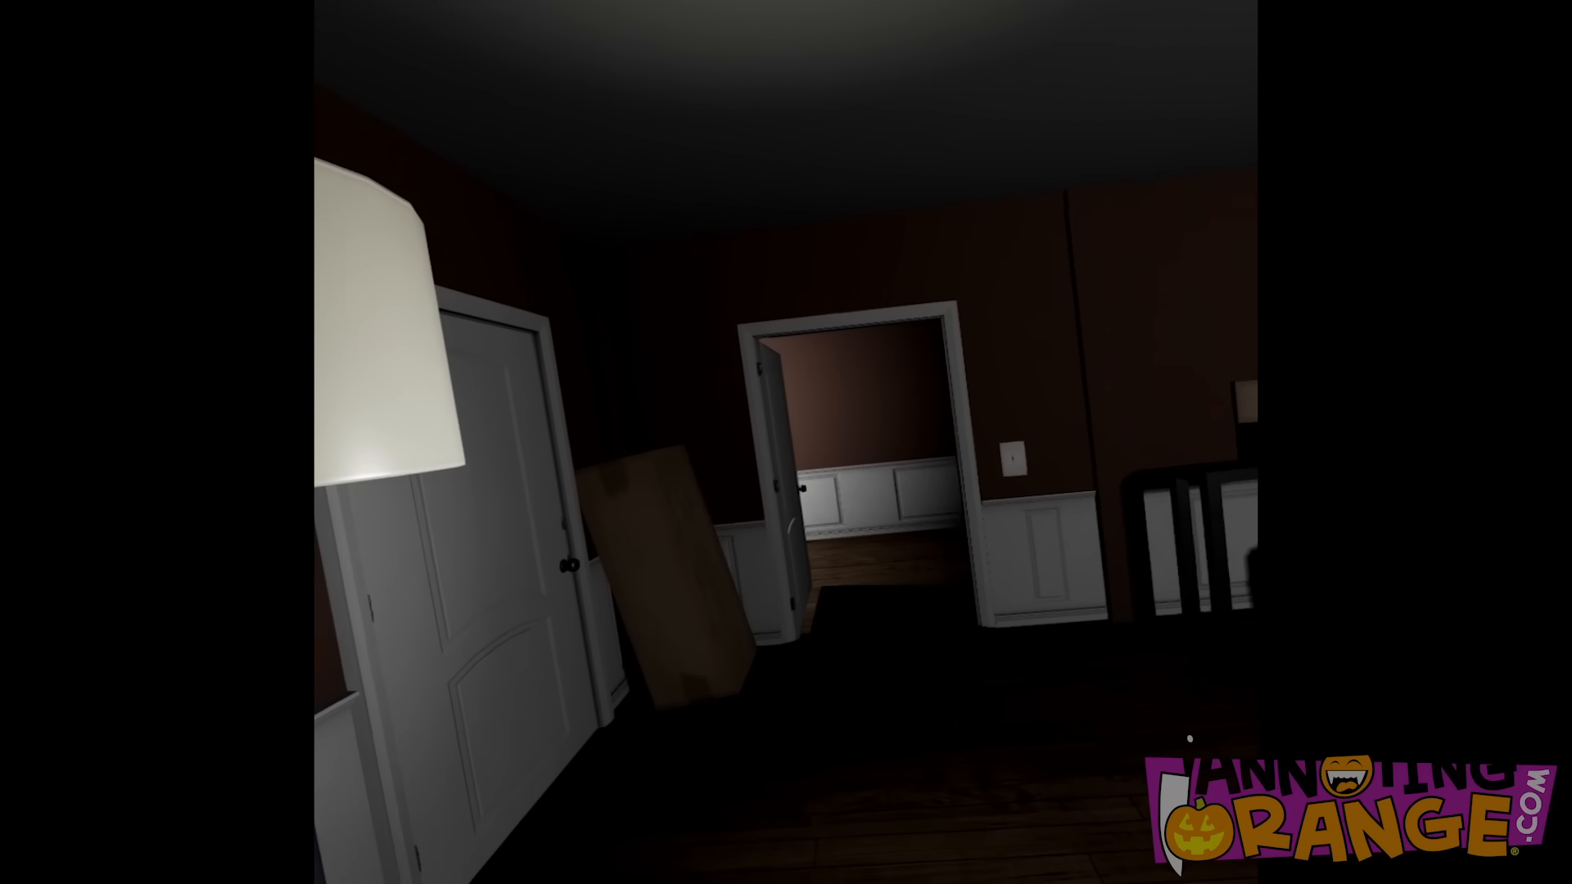
mouse_move(786, 442)
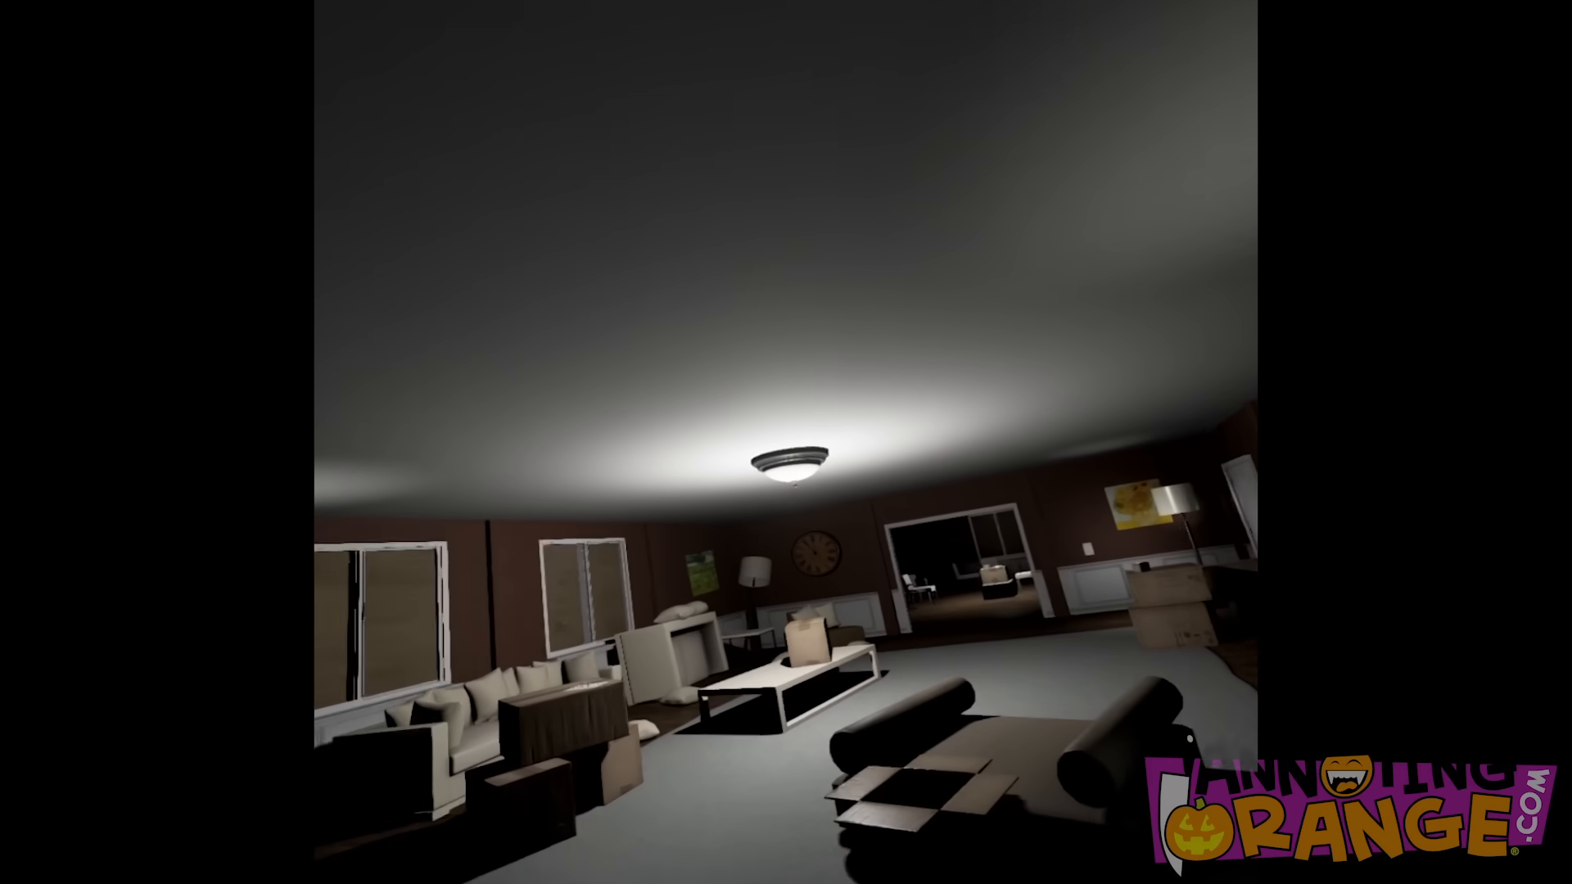
mouse_move(786, 442)
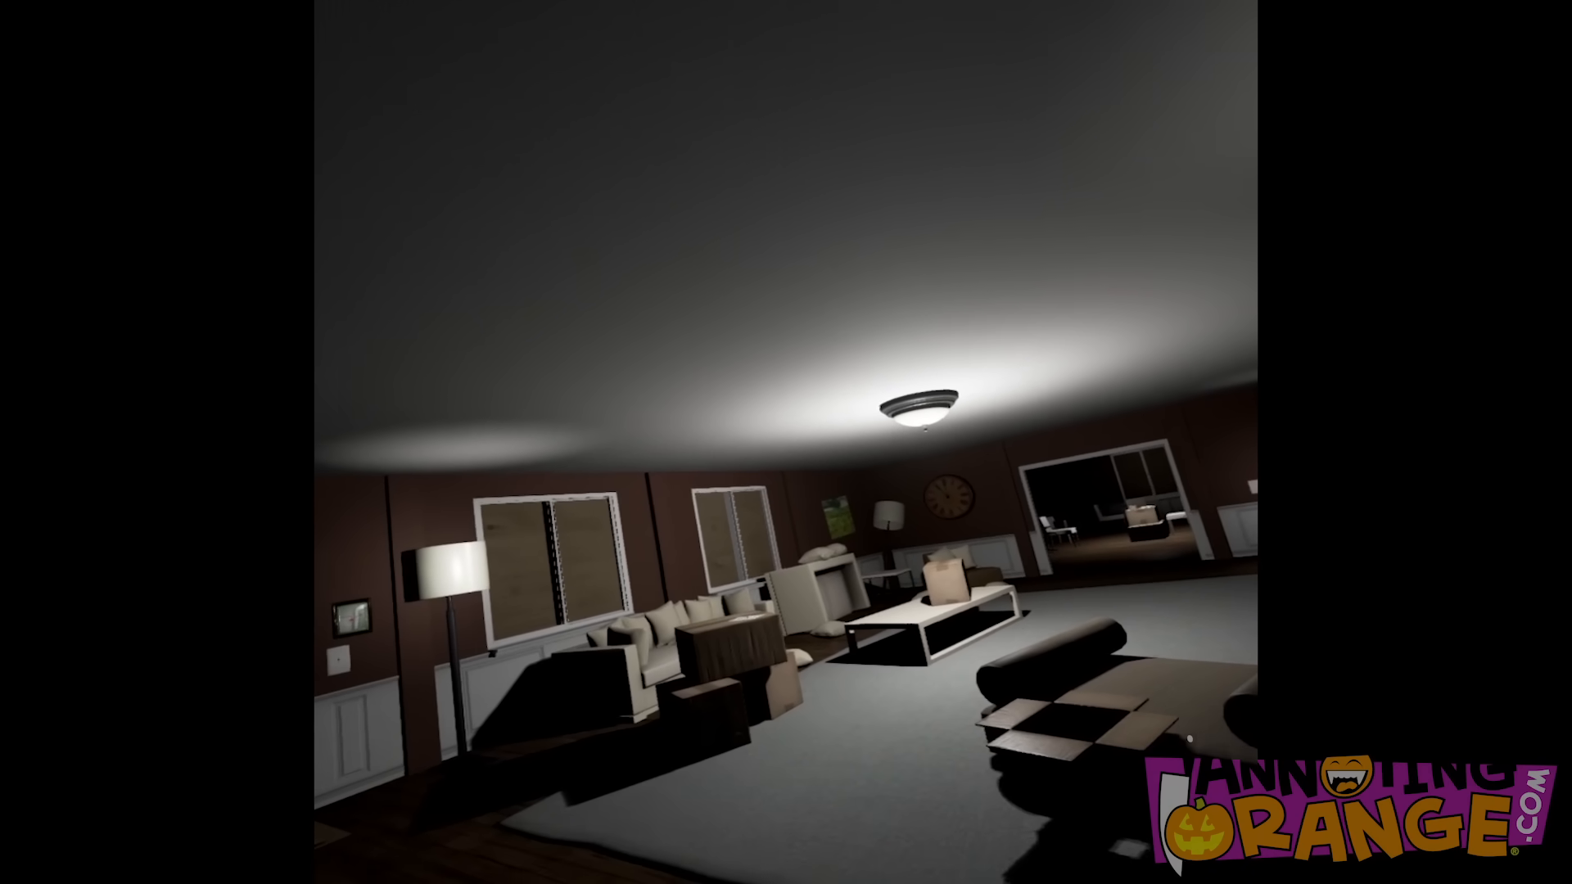